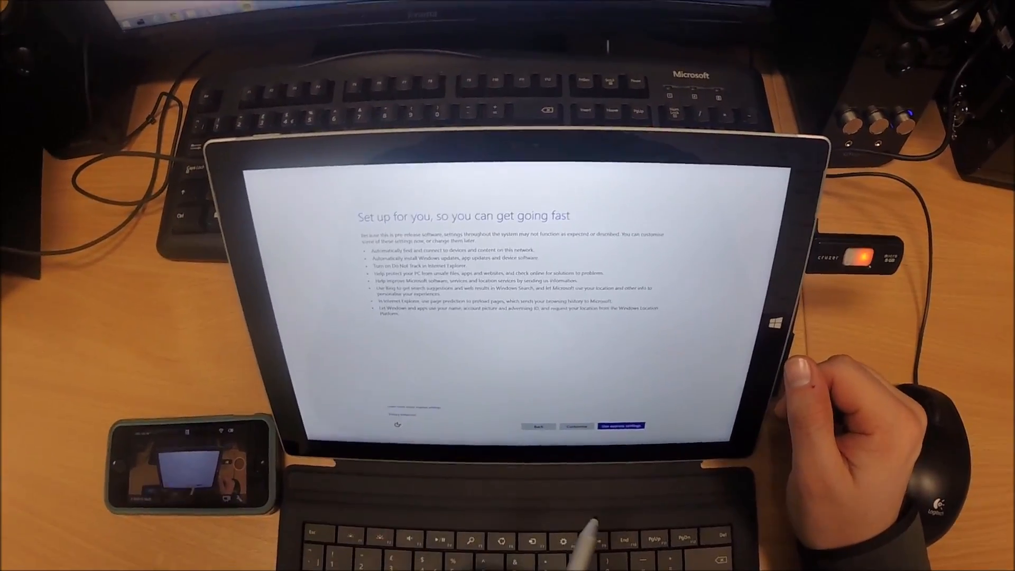
Choose Customise settings and accept both the update/protection and solutions/improvement pages.
click(575, 426)
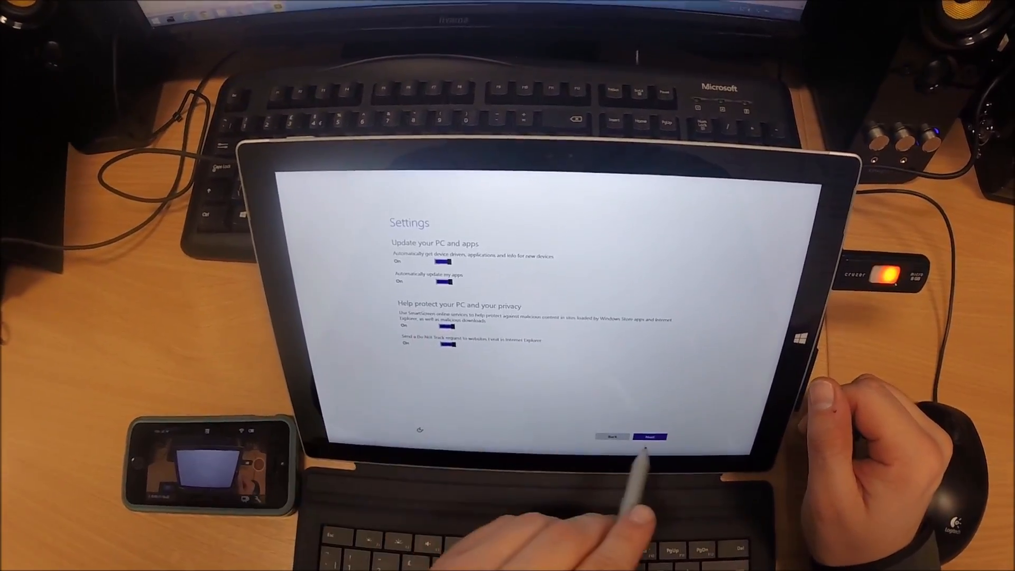
click(650, 434)
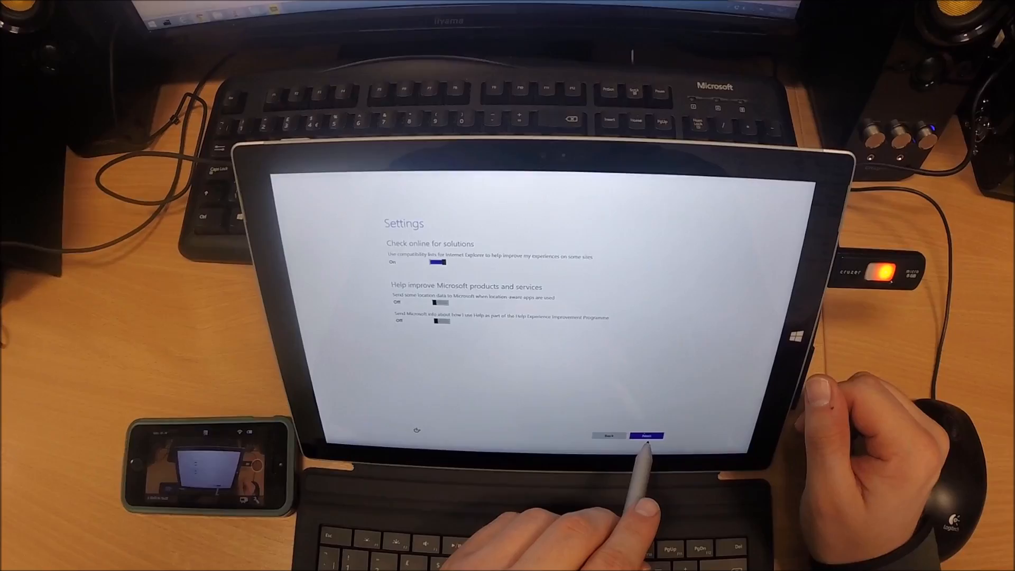
click(644, 436)
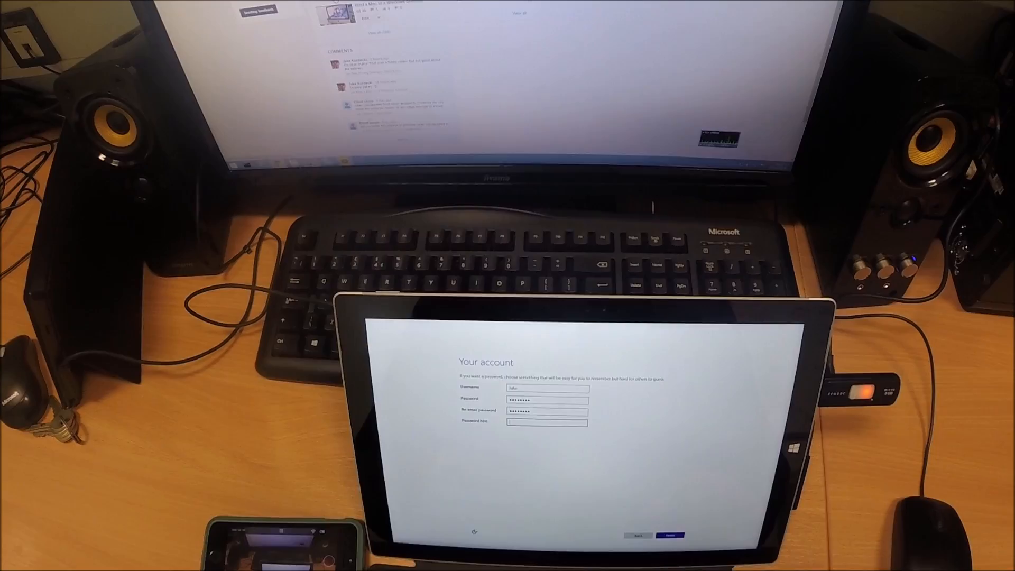
Confirm the Your account page so the local account is created and setup finishes.
click(670, 535)
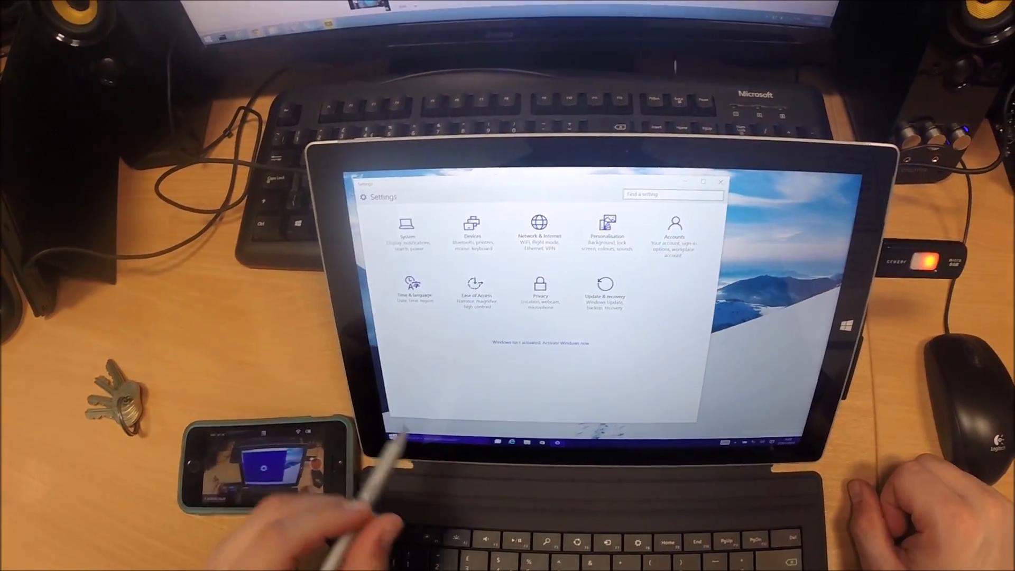
Show the Network & Internet page listing the available WiFi networks.
click(605, 284)
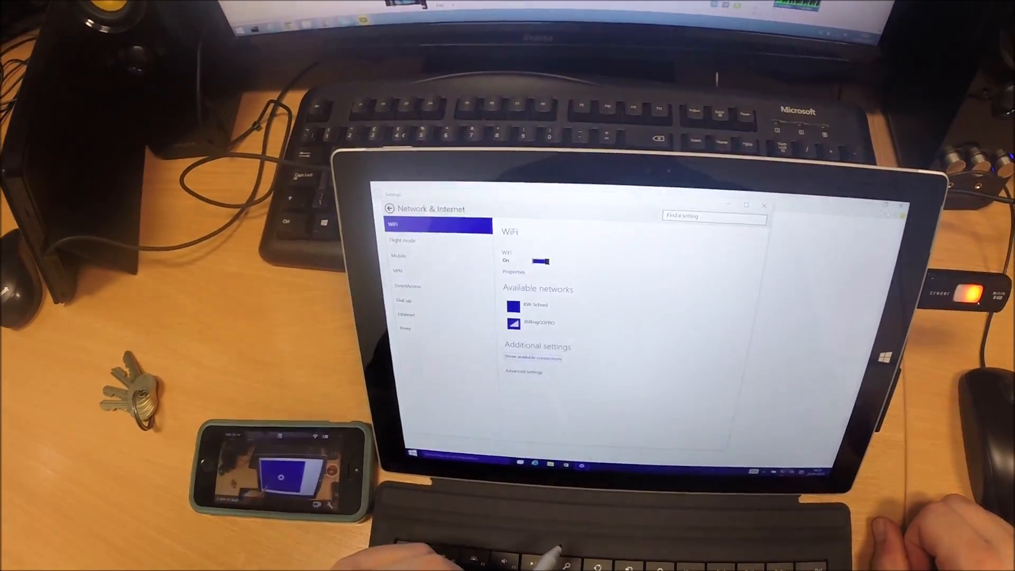
Connect to the KW School network and answer the network sharing prompt.
click(536, 305)
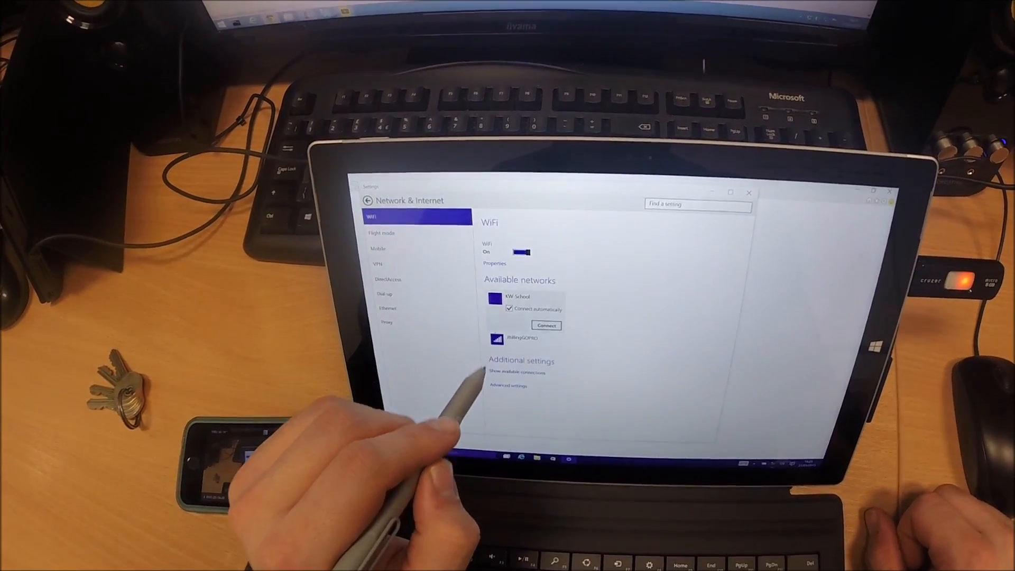
click(546, 324)
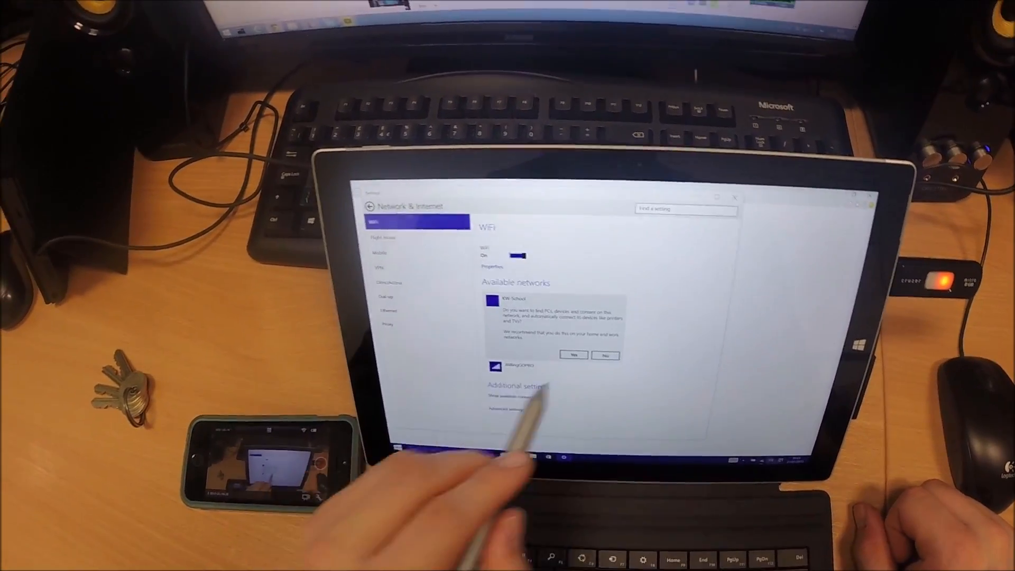
click(572, 355)
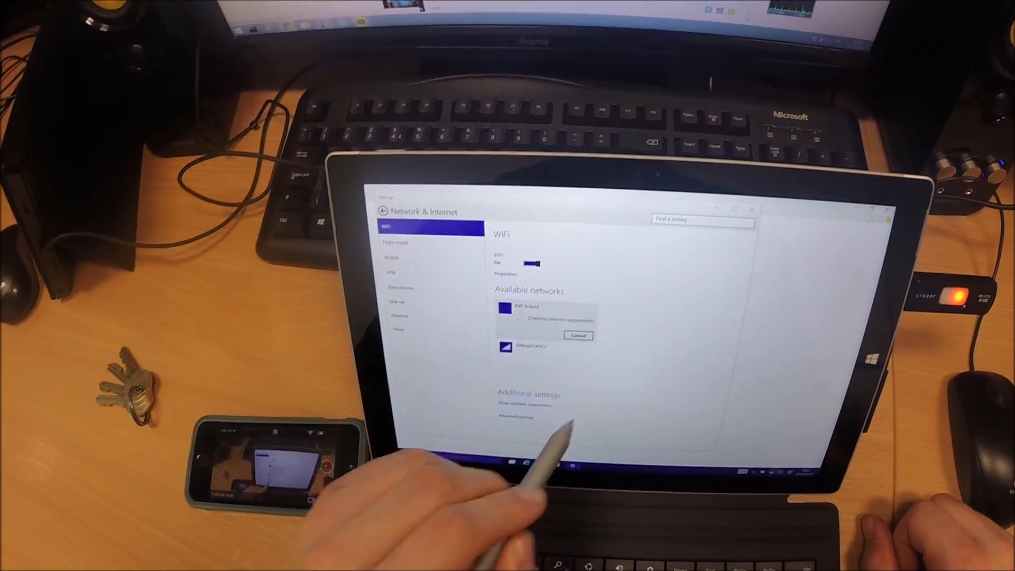